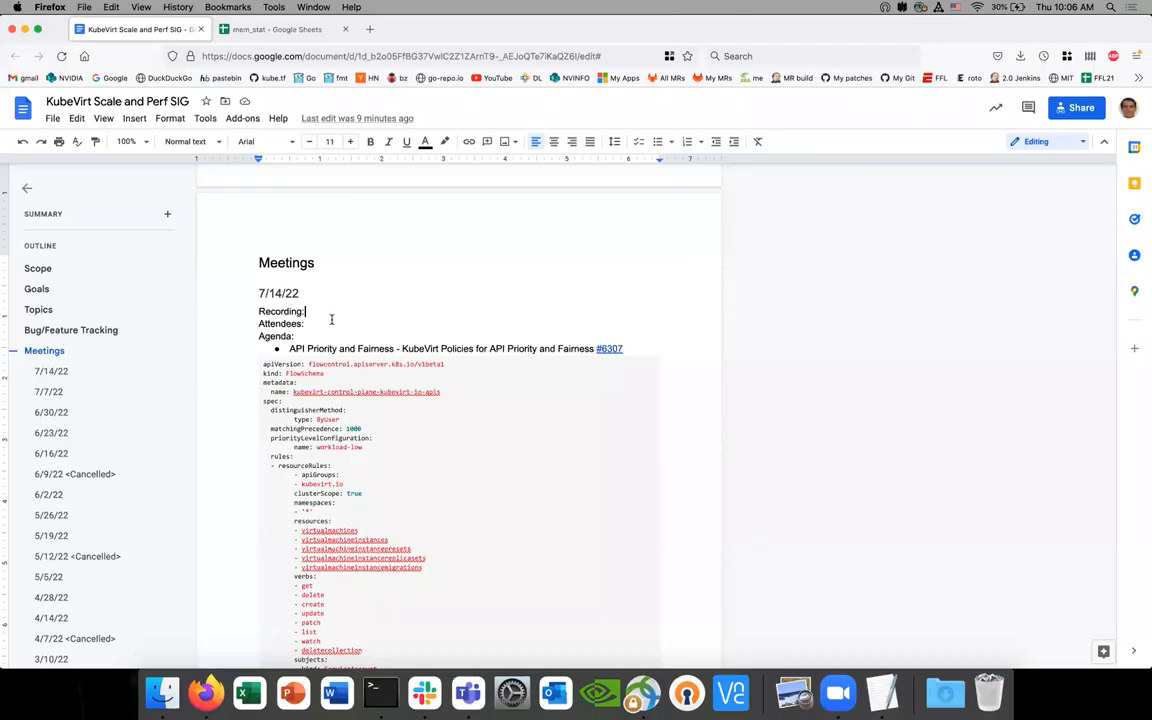
pyautogui.click(309, 323)
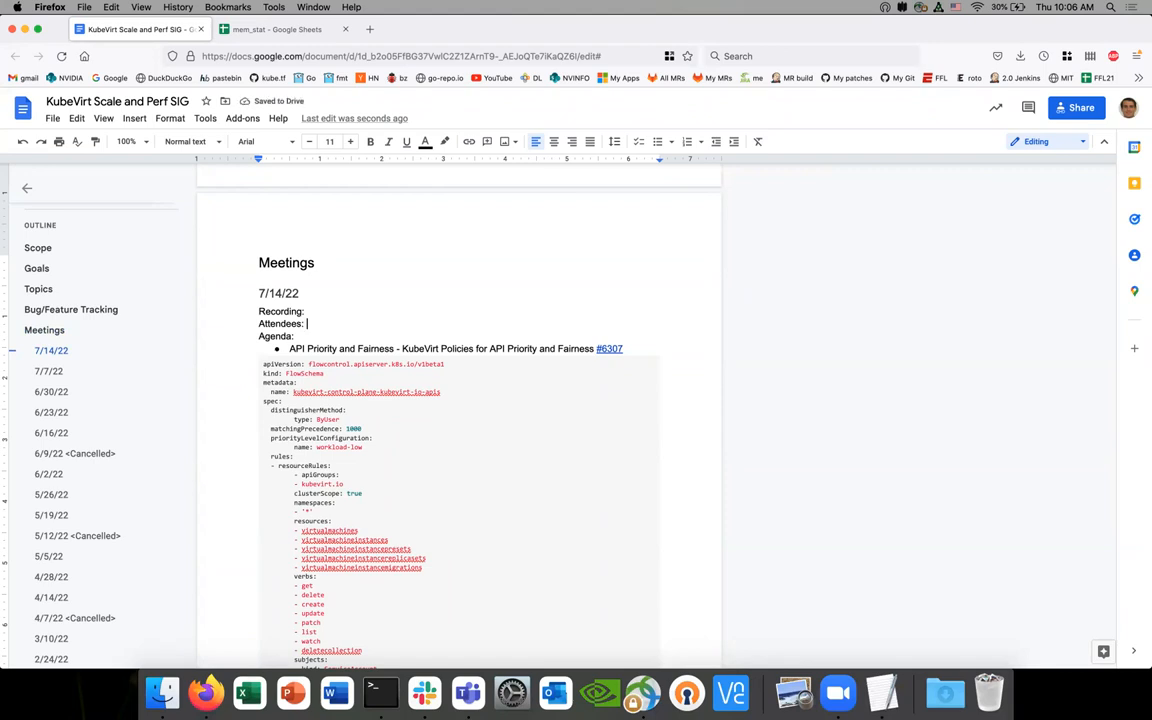
pyautogui.click(310, 323)
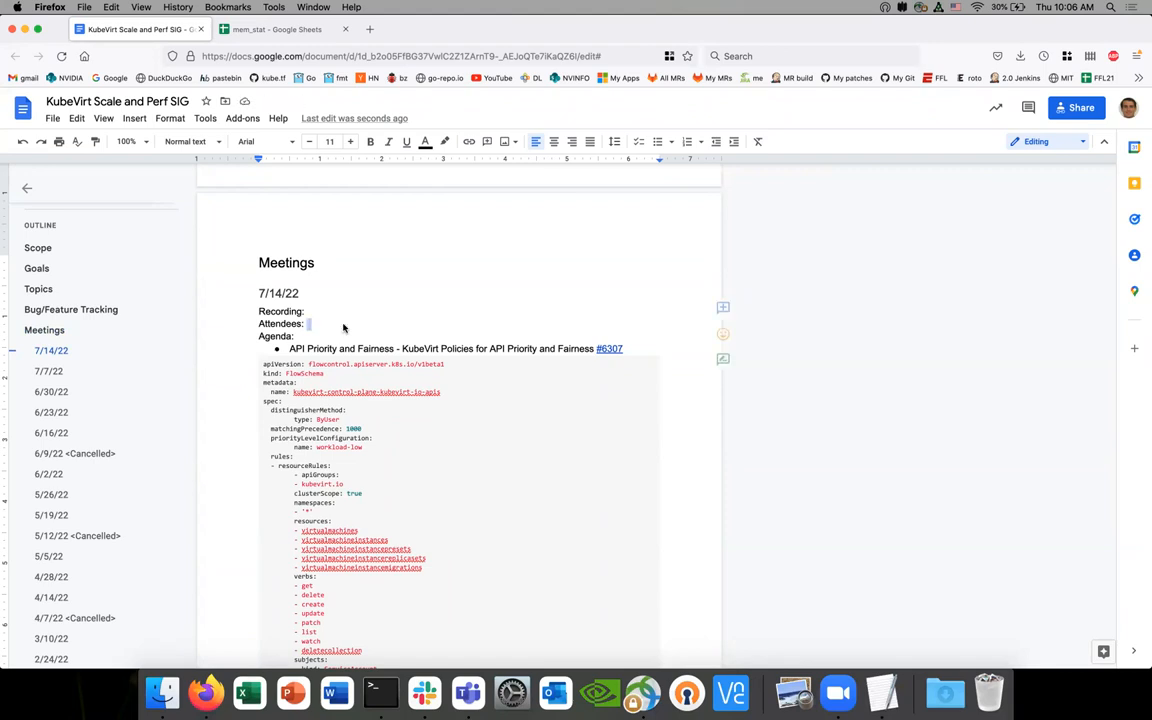
pyautogui.write('rhallisey')
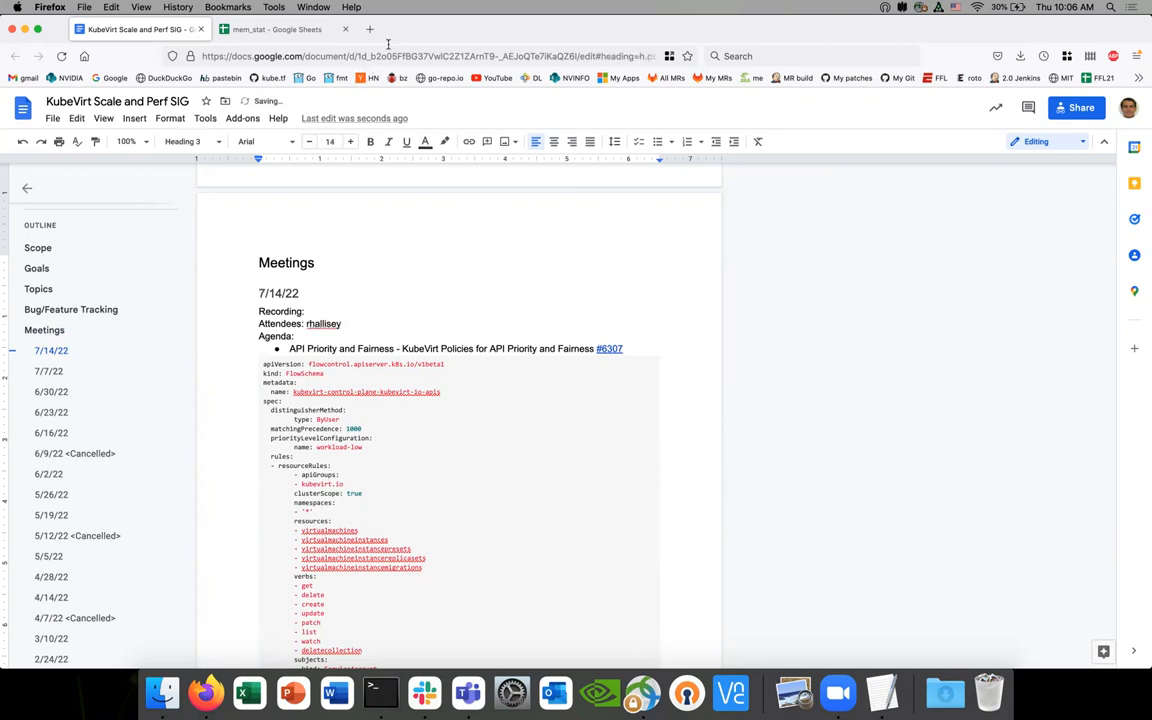
# Select the Firefox address bar to head to GitHub issue #6307.
pyautogui.click(430, 56)
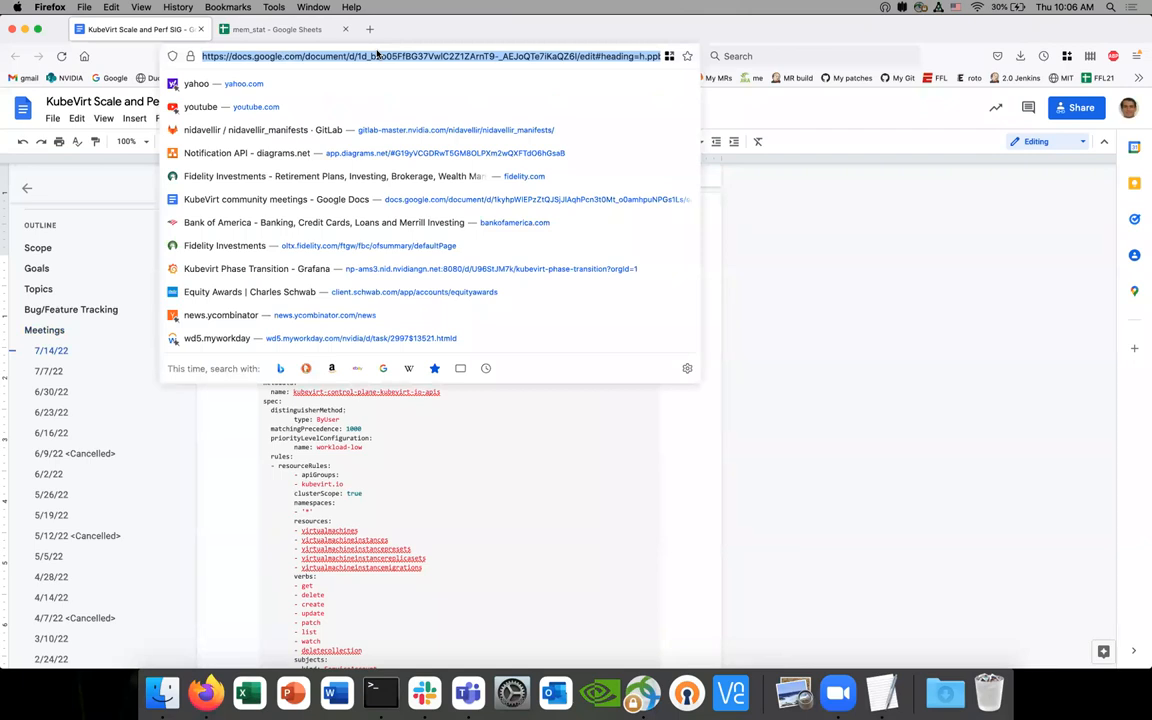
pyautogui.moveTo(368, 525)
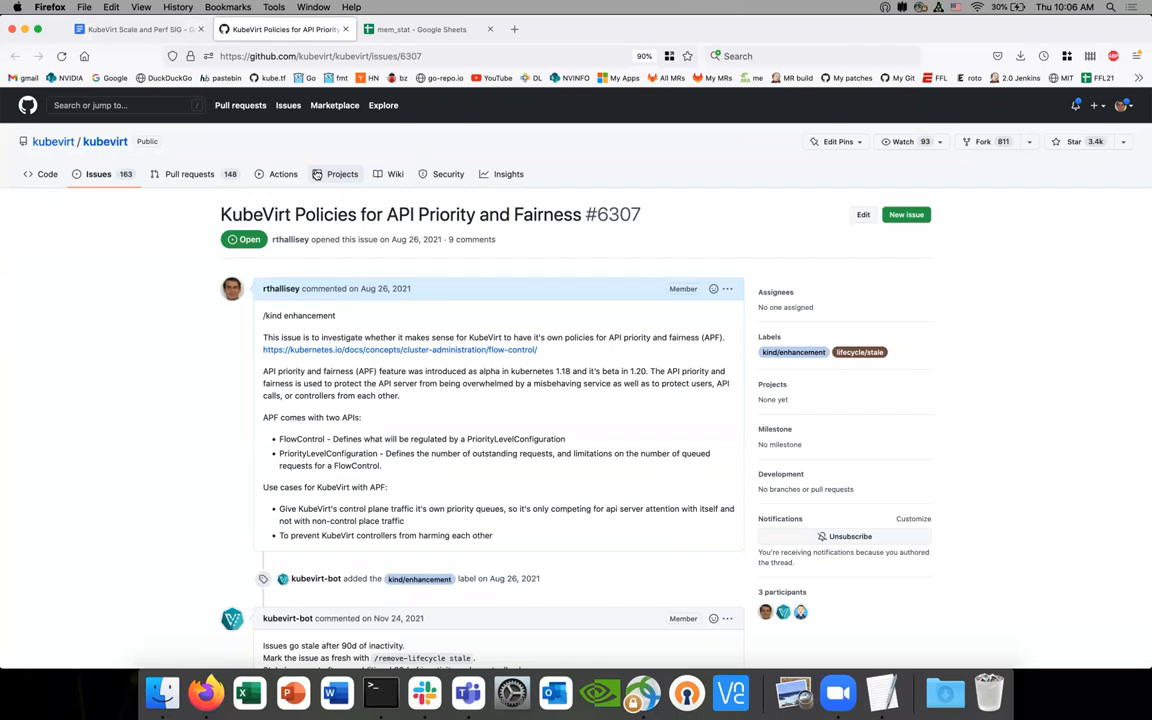
pyautogui.moveTo(182, 435)
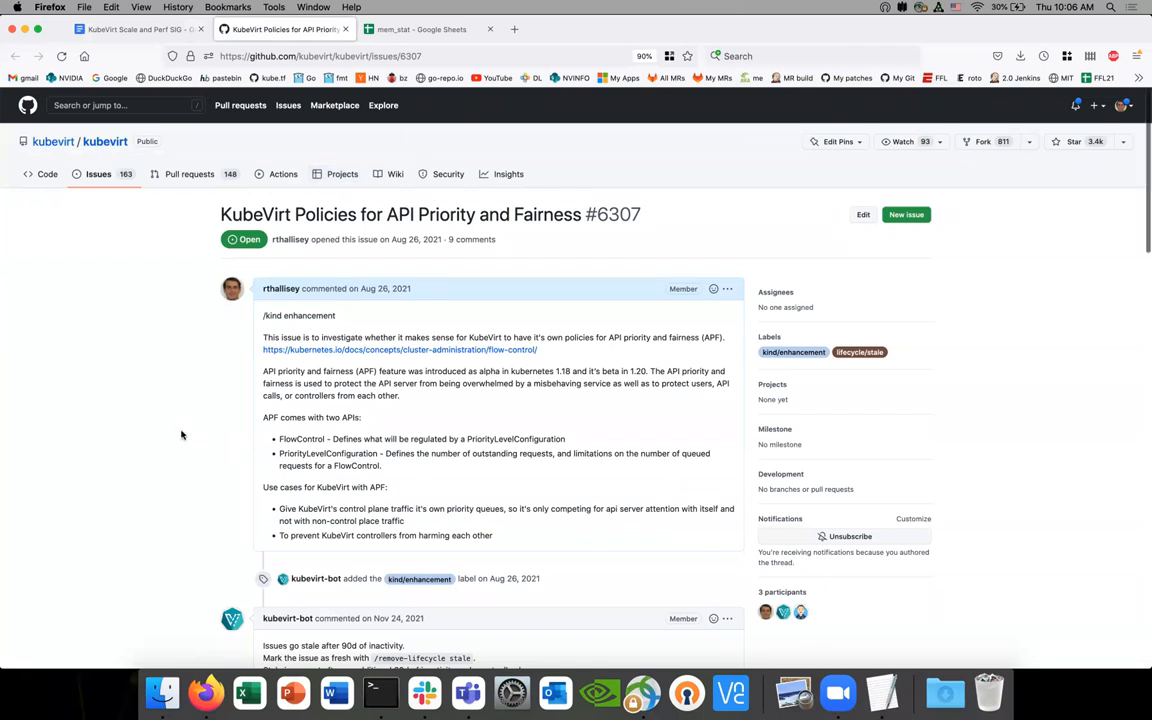
# Read through issue #6307's description and comments, then switch back to the Google Docs notes.
pyautogui.scroll(-3)
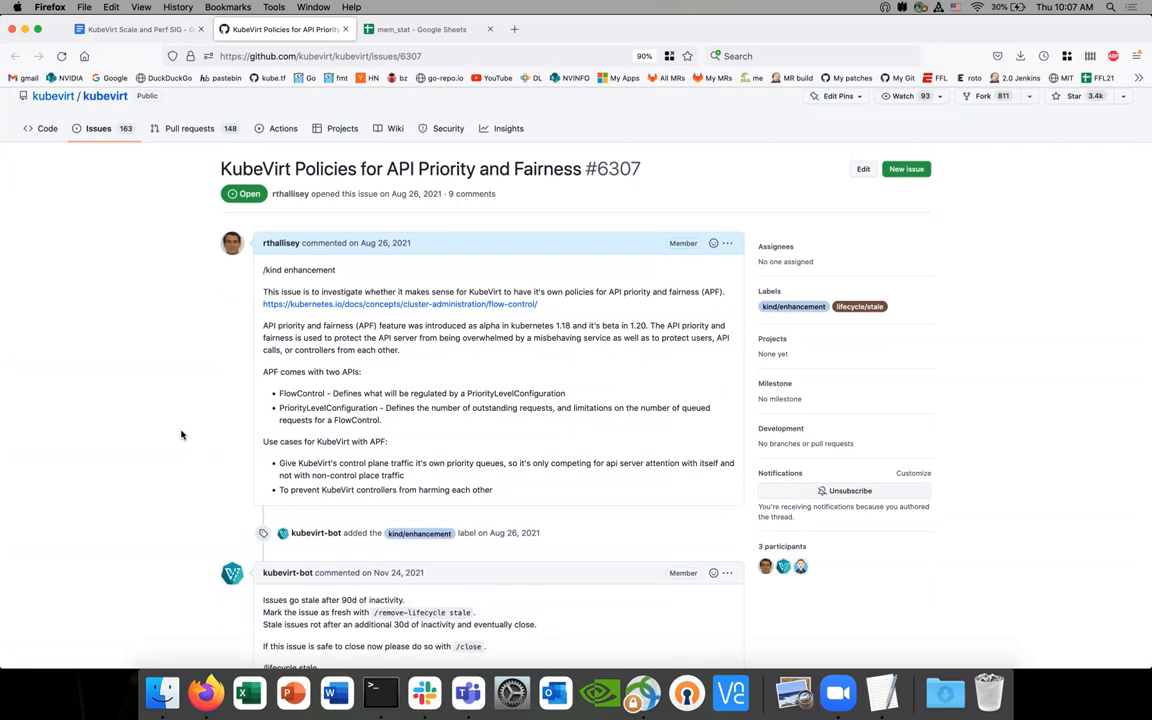
pyautogui.moveTo(639, 322)
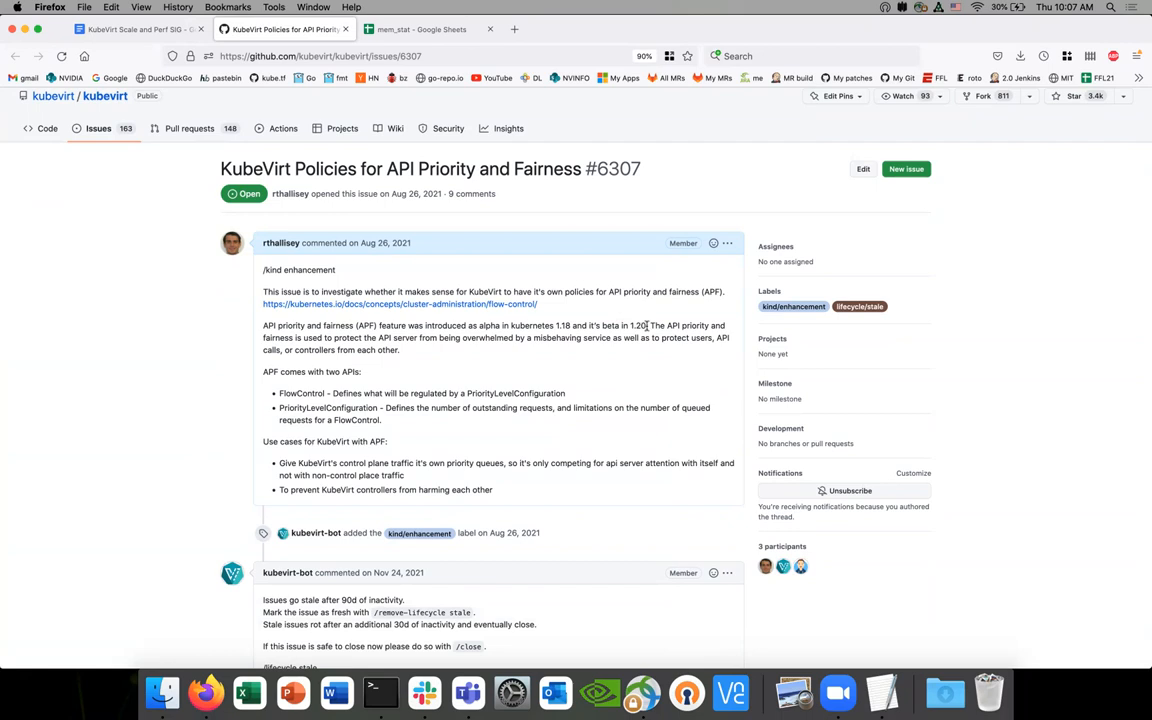
pyautogui.moveTo(644, 325)
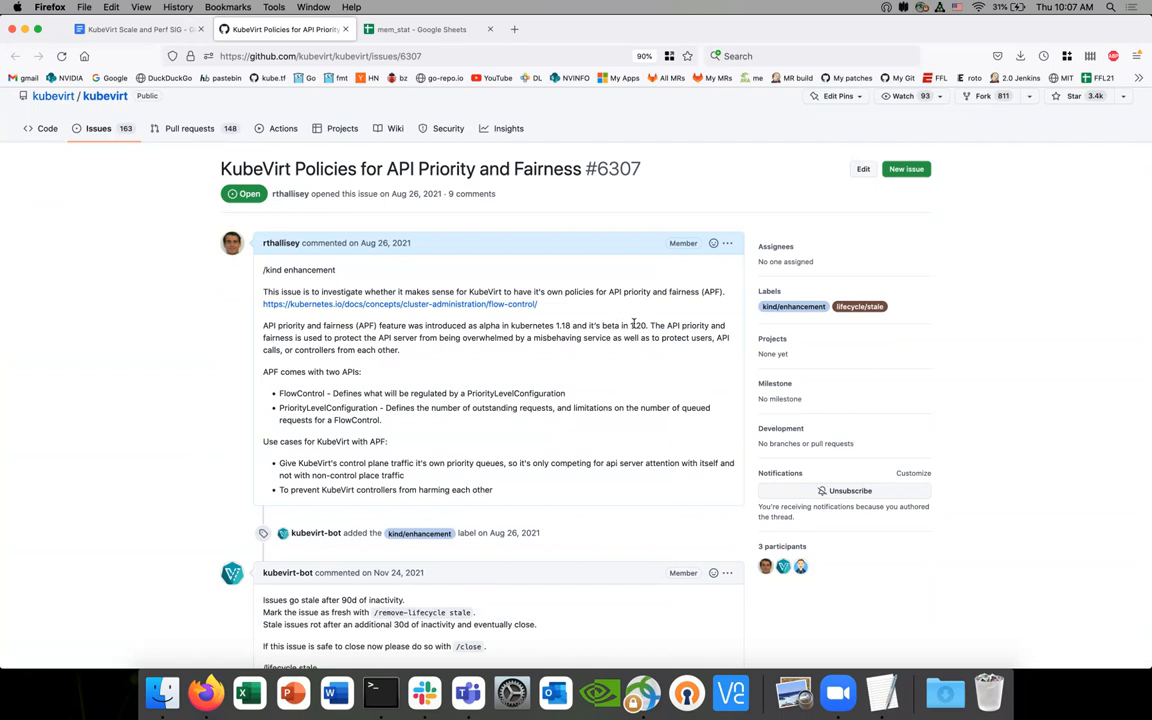
pyautogui.moveTo(571, 381)
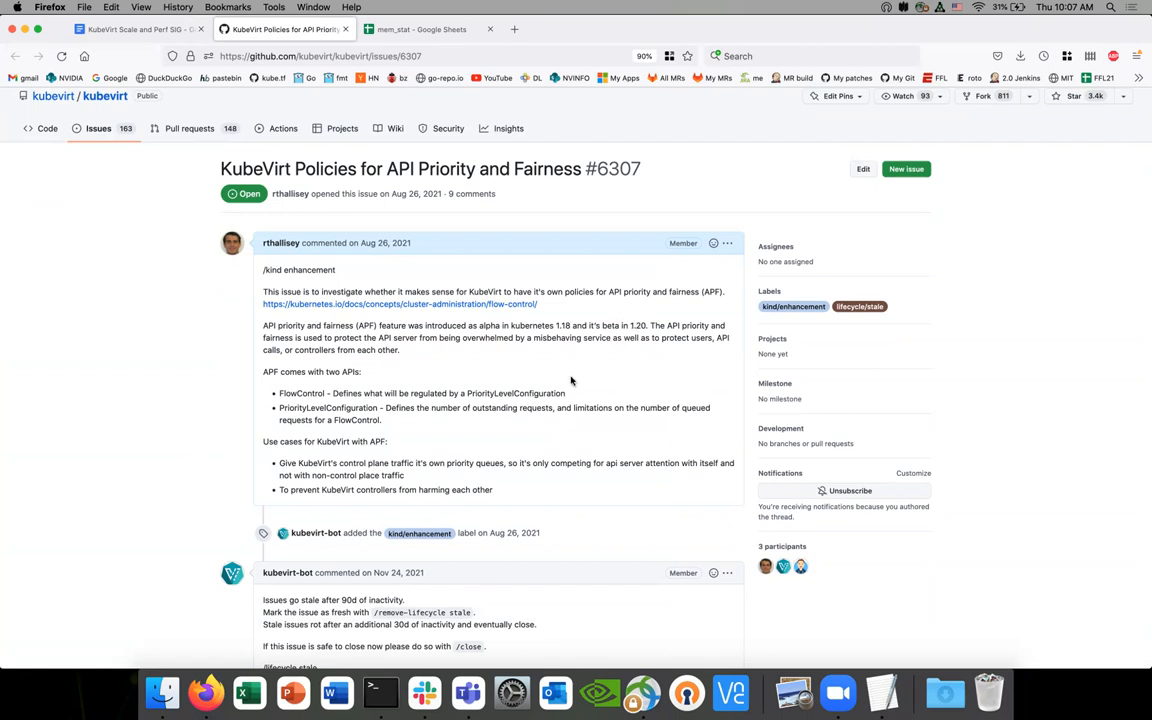
pyautogui.moveTo(547, 378)
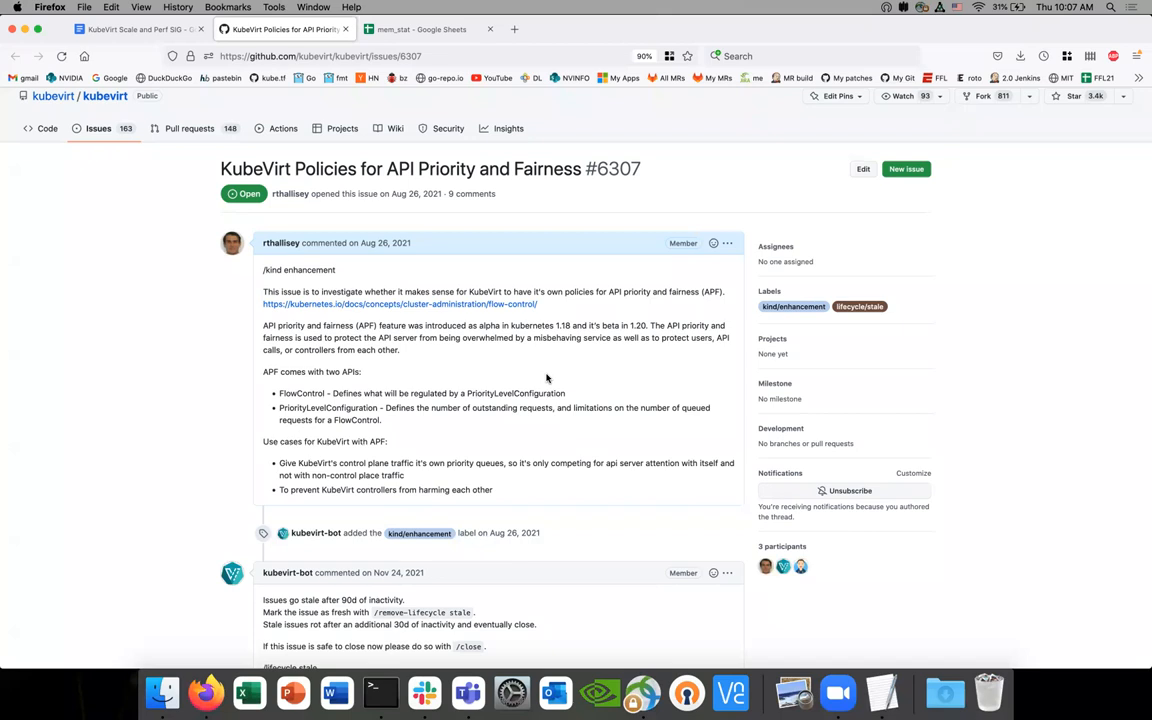
pyautogui.moveTo(447, 393)
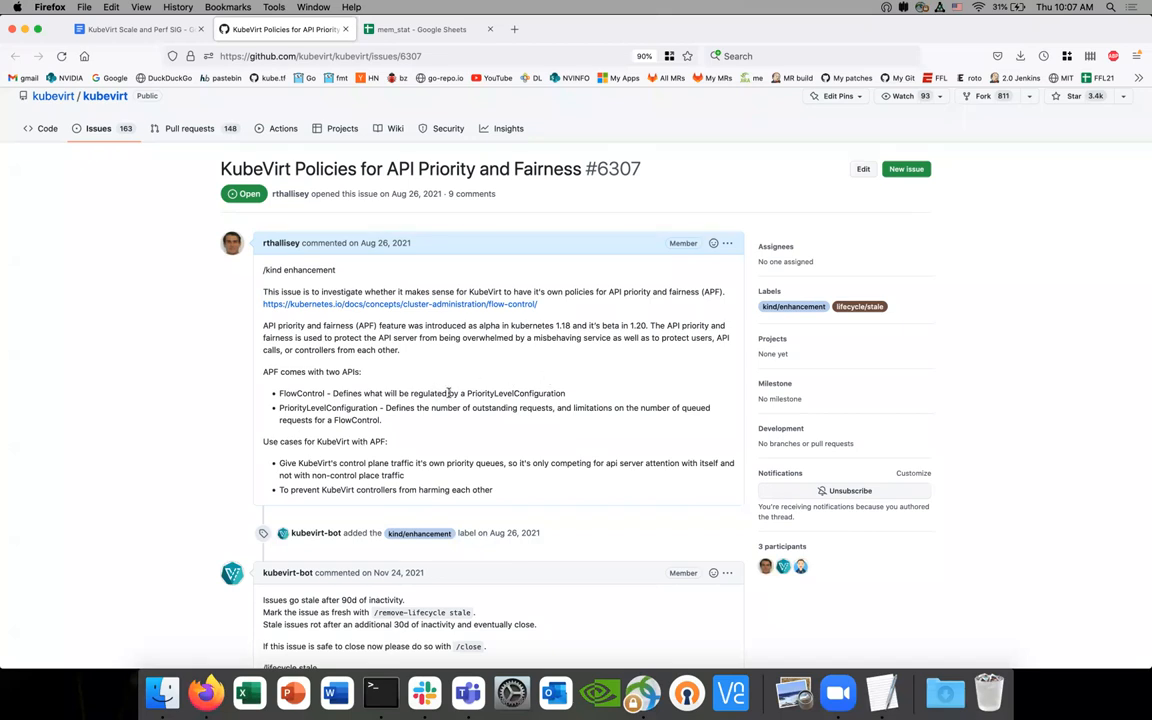
pyautogui.moveTo(430, 363)
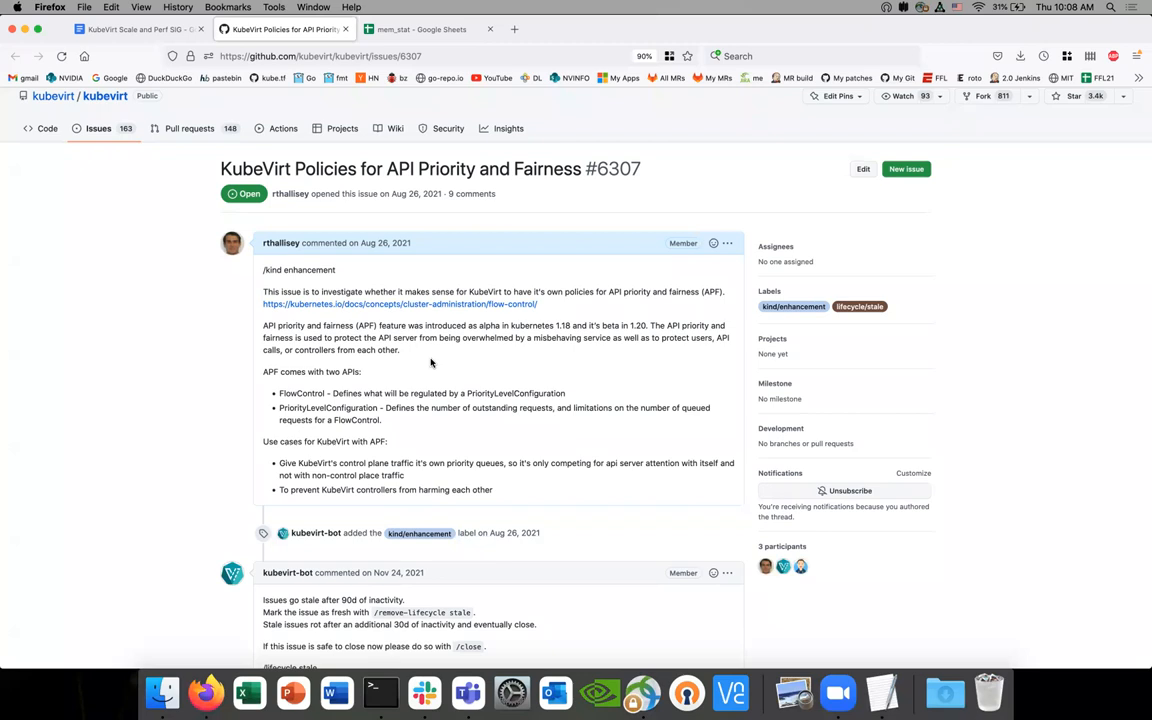
pyautogui.moveTo(414, 390)
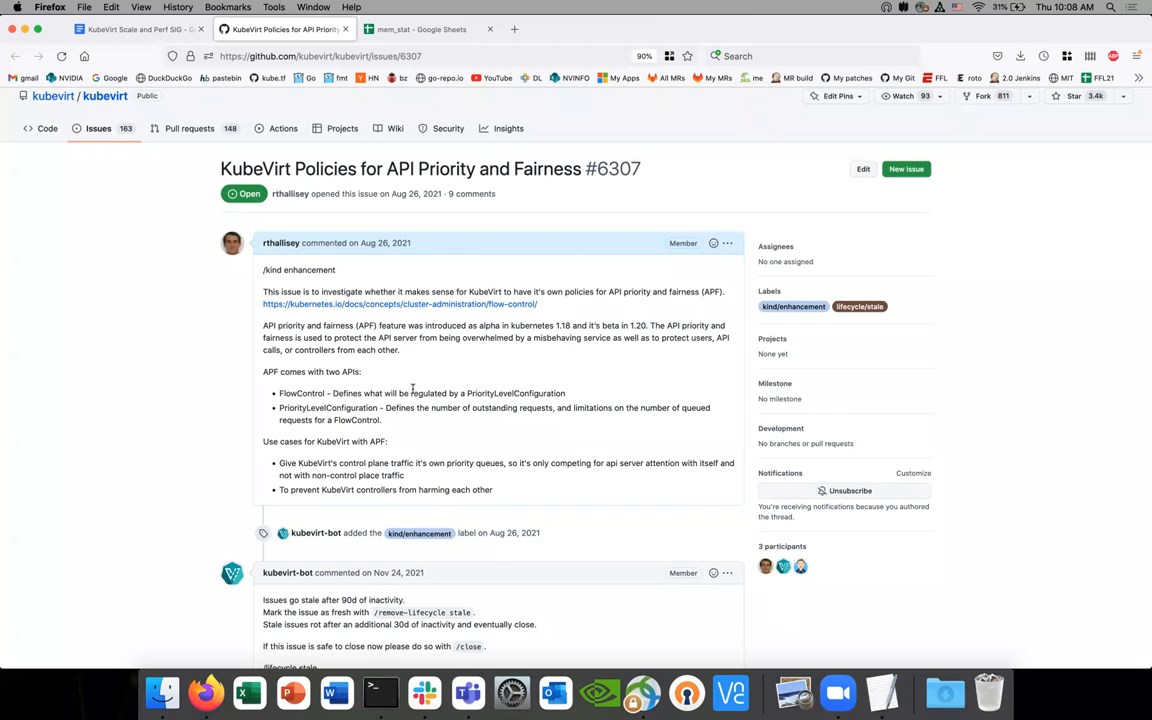
pyautogui.moveTo(405, 427)
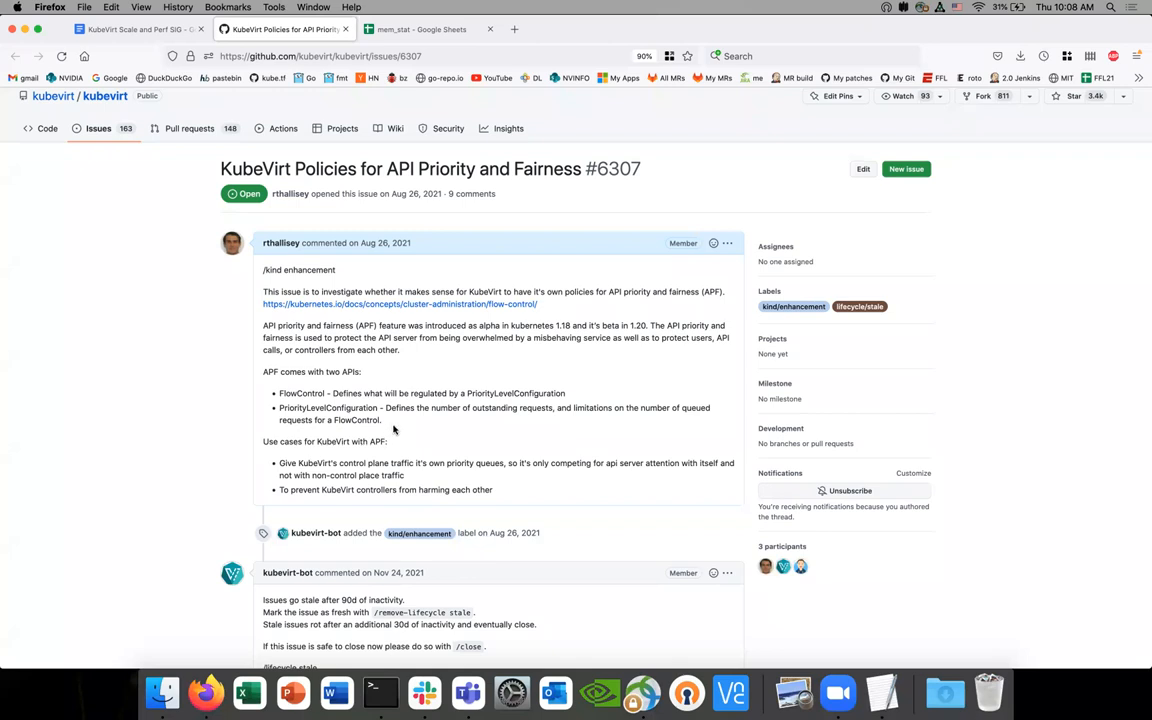
pyautogui.moveTo(396, 440)
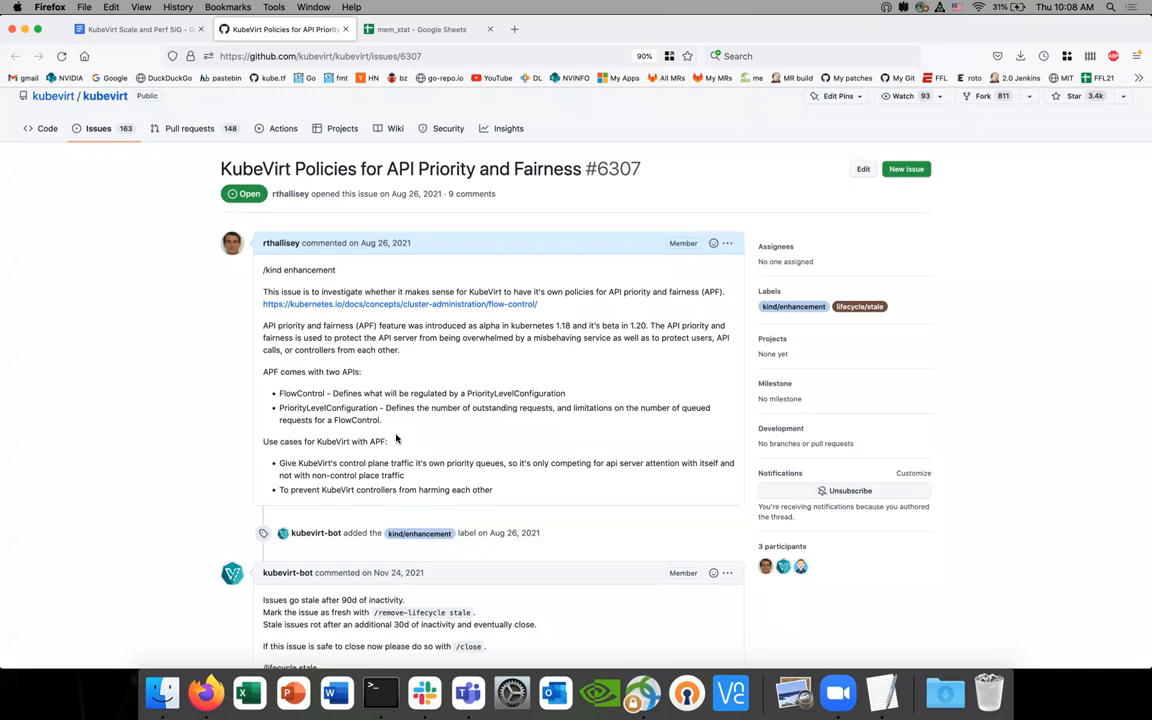
pyautogui.scroll(-3)
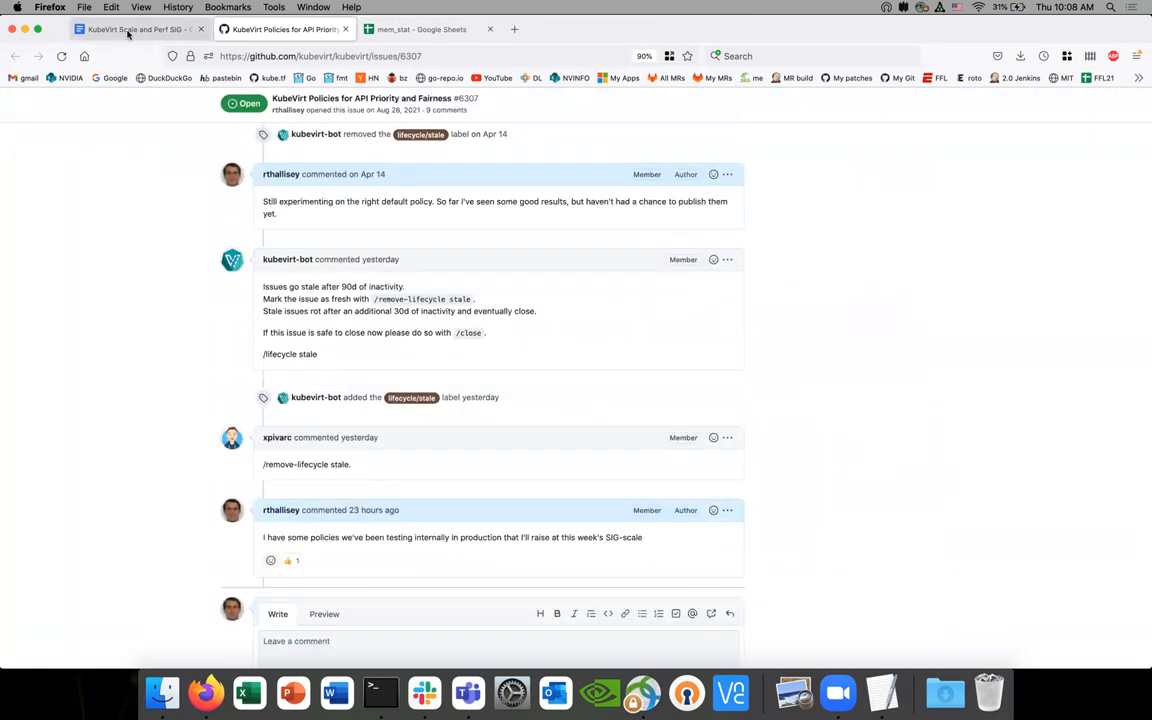
pyautogui.click(139, 28)
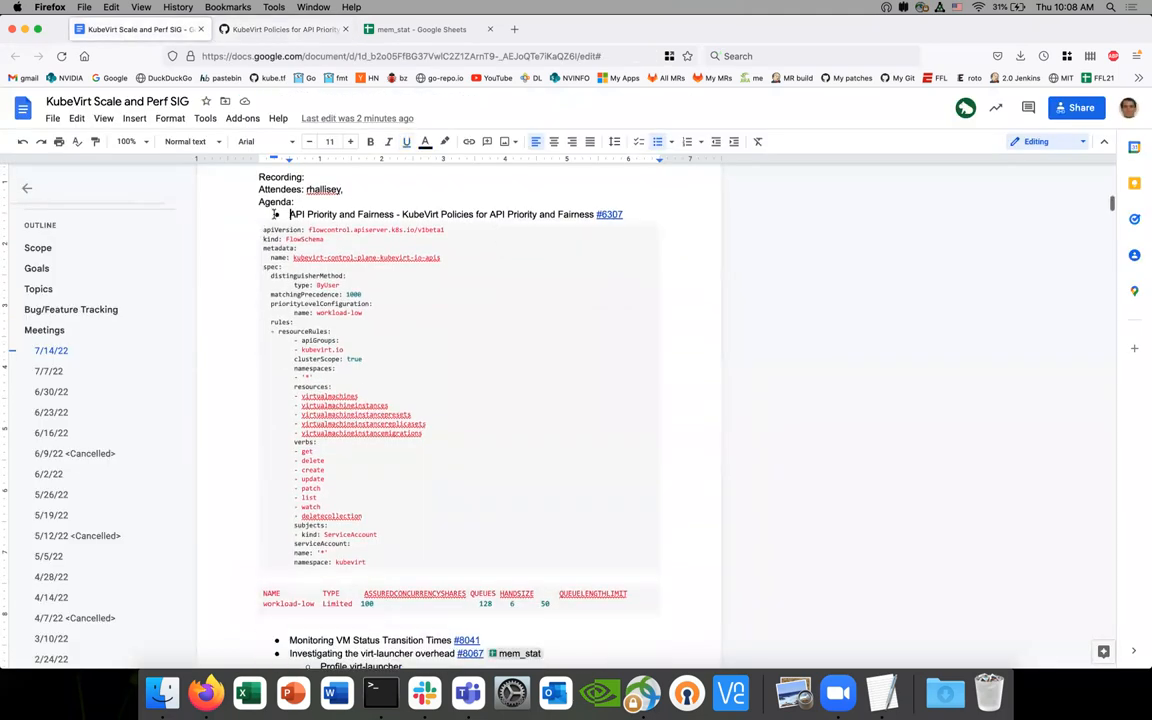
pyautogui.scroll(-3)
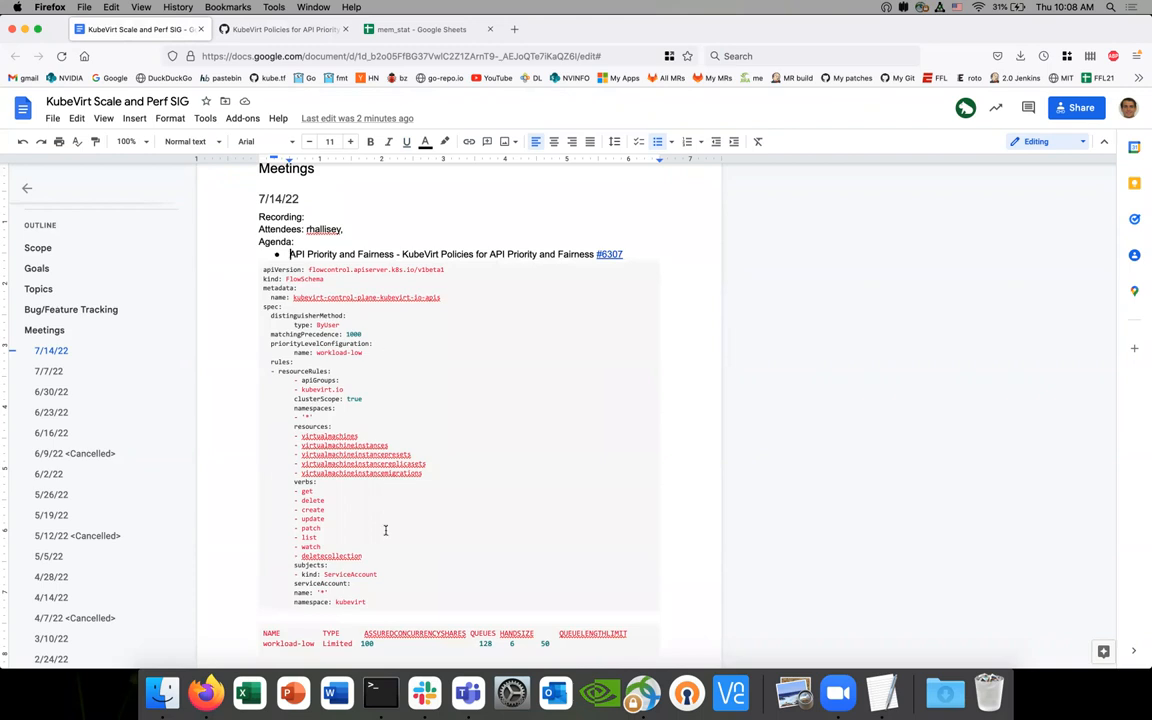
pyautogui.moveTo(235, 390)
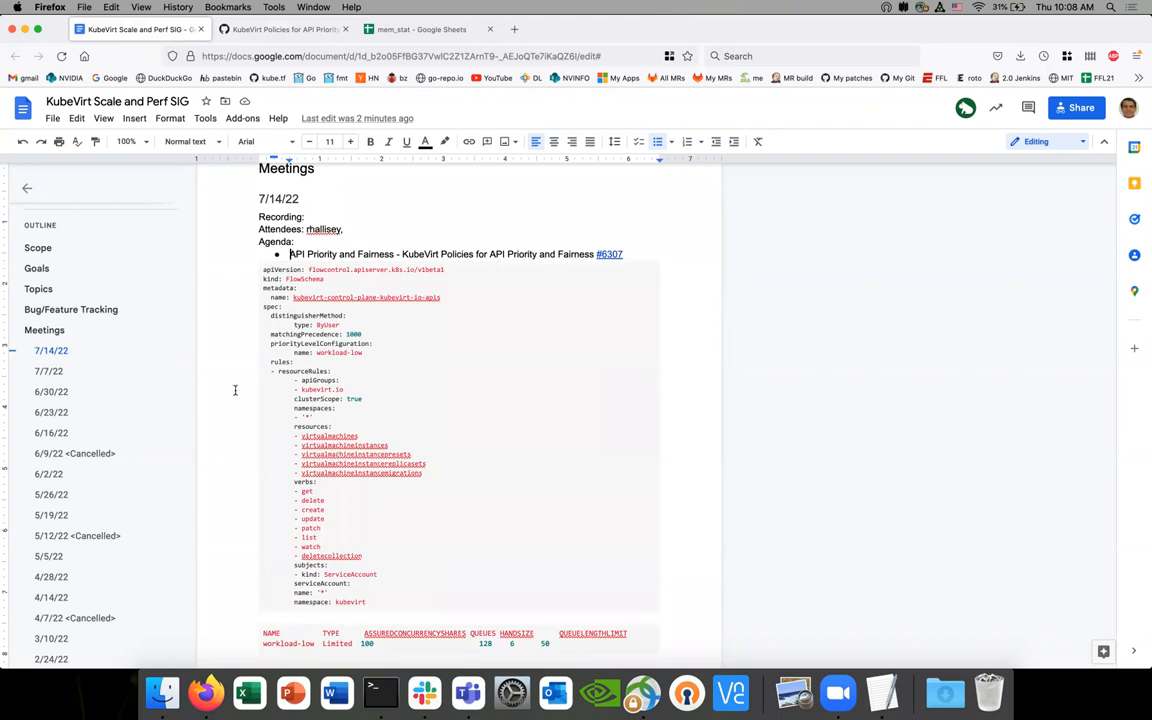
pyautogui.scroll(-3)
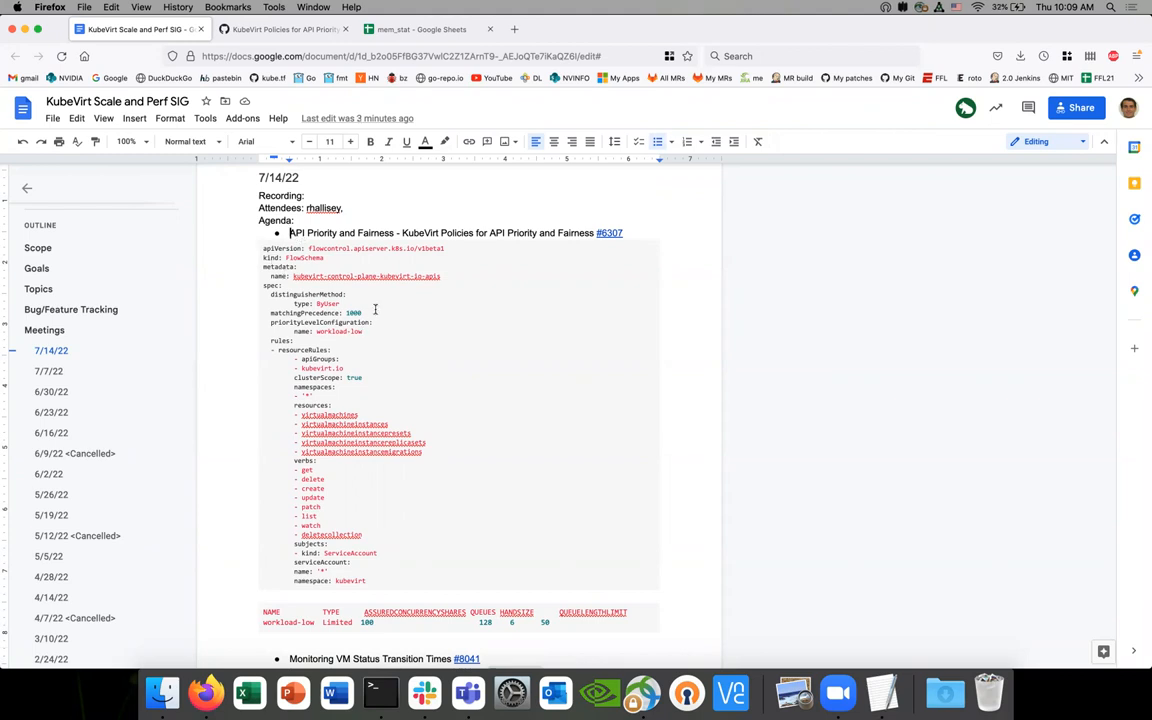
pyautogui.click(367, 312)
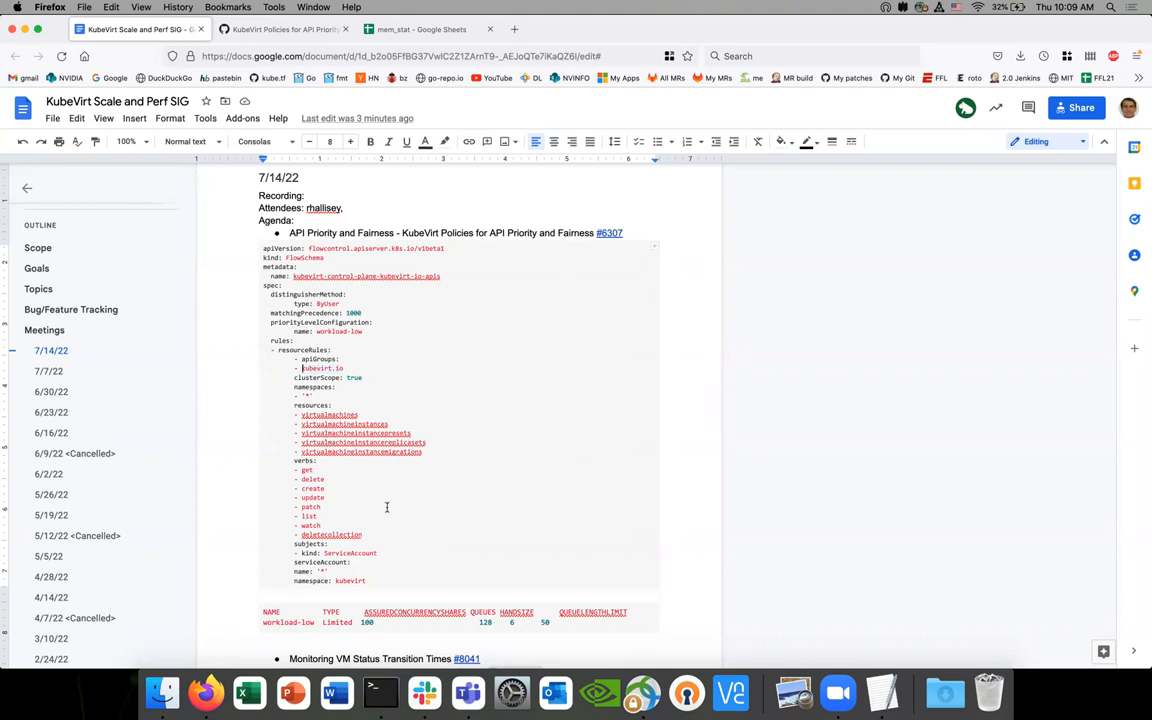
pyautogui.moveTo(363, 586)
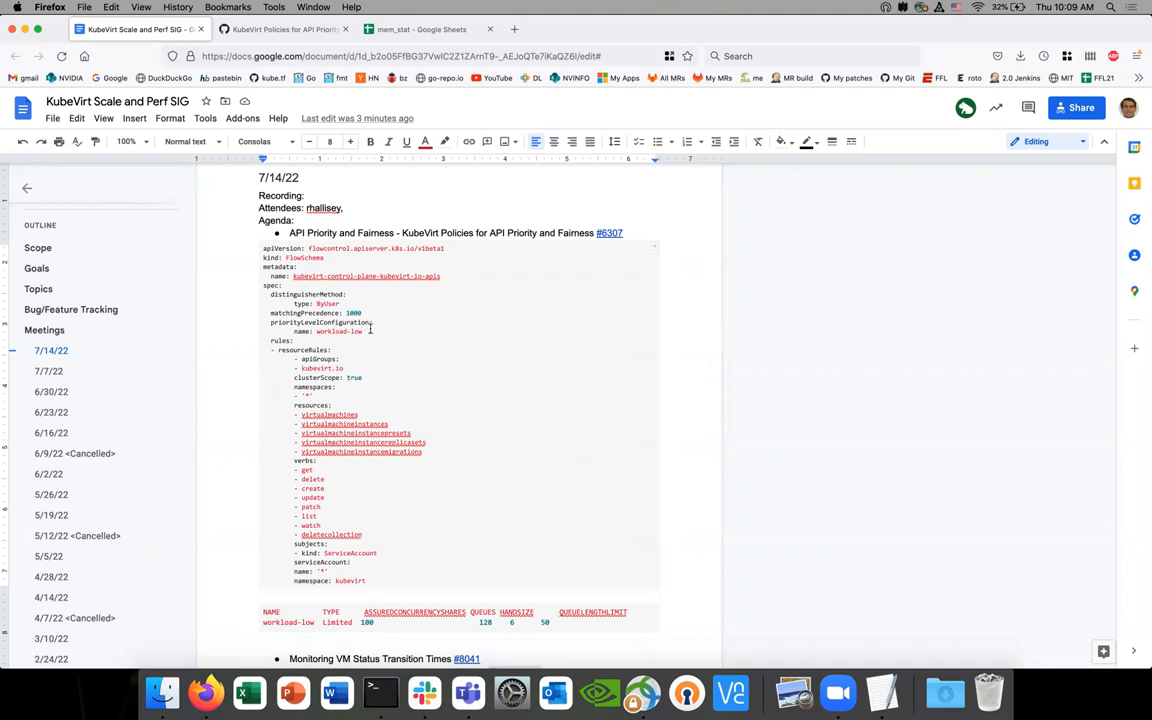
pyautogui.moveTo(270, 322); pyautogui.dragTo(375, 331)
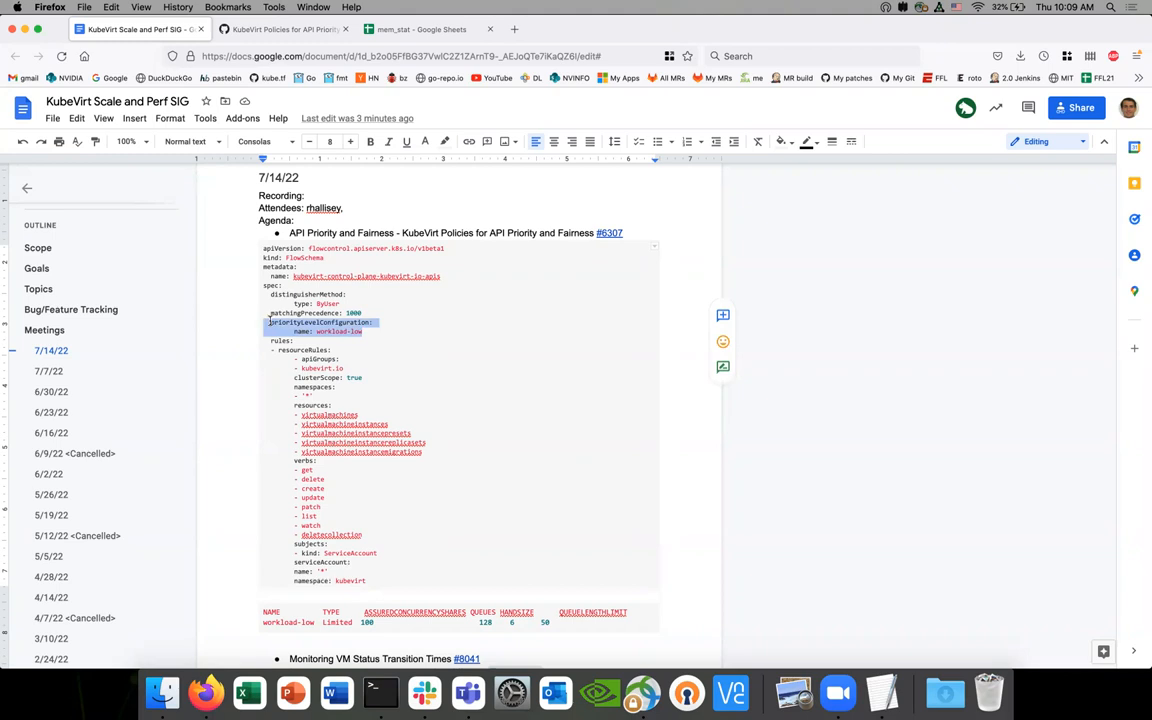
pyautogui.scroll(-3)
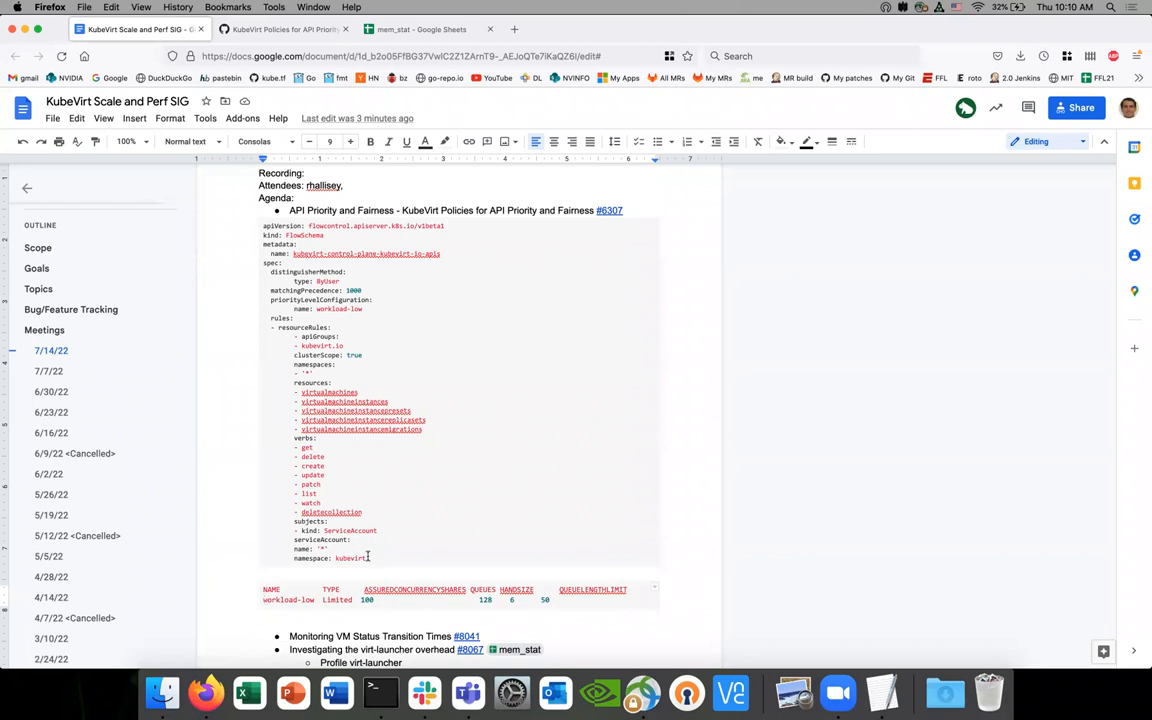
pyautogui.scroll(-3)
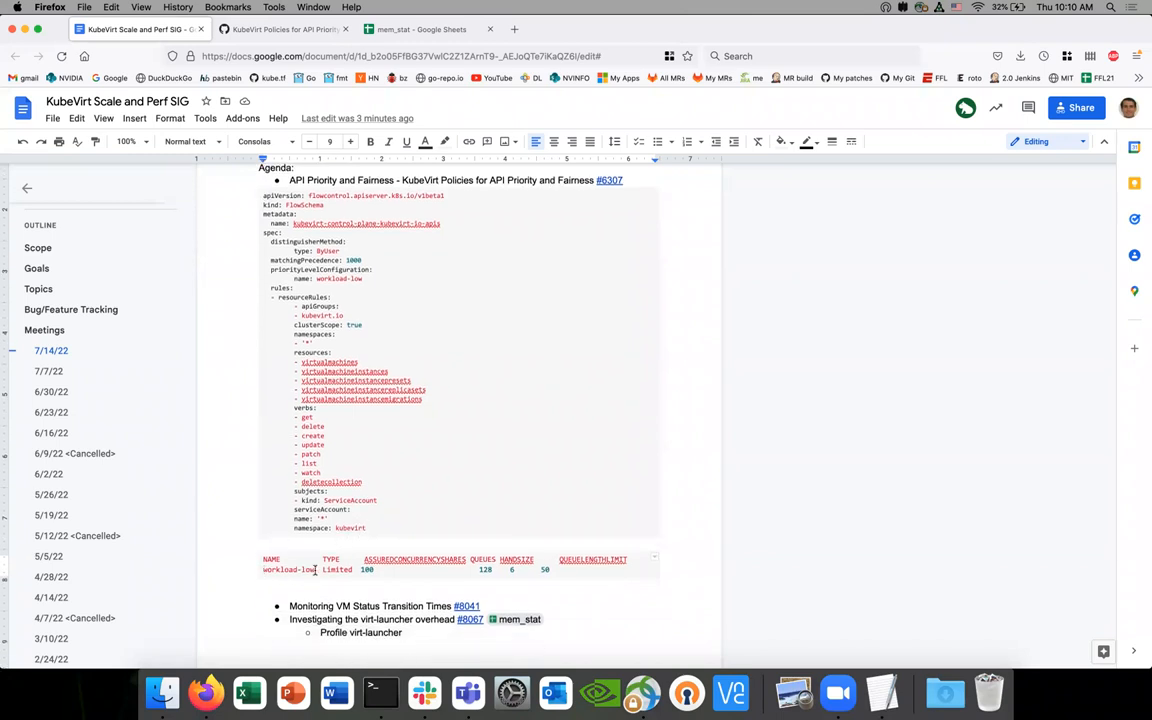
pyautogui.scroll(-3)
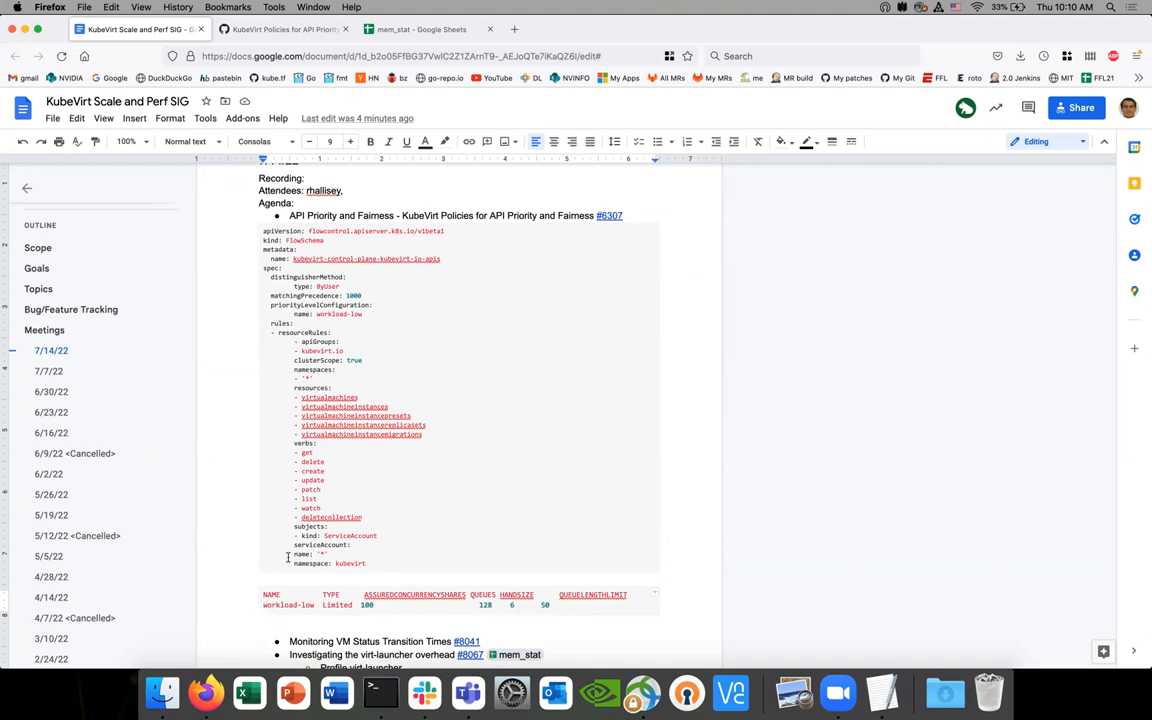
pyautogui.scroll(-3)
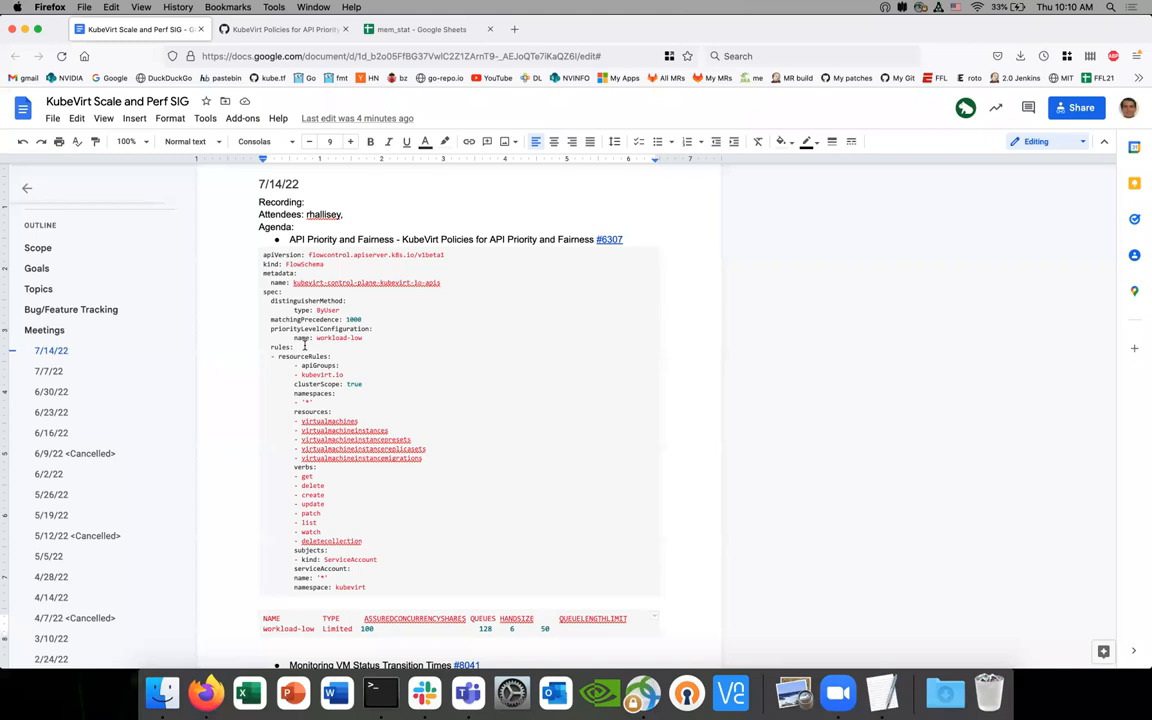
pyautogui.moveTo(305, 344)
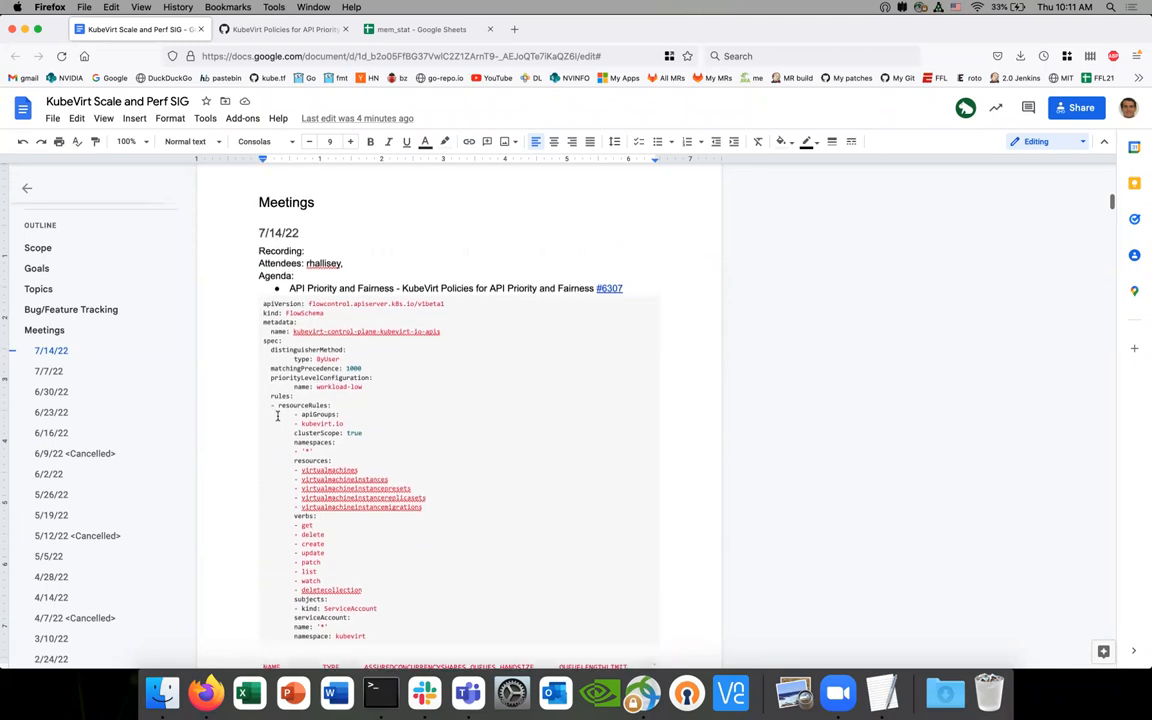
pyautogui.scroll(-3)
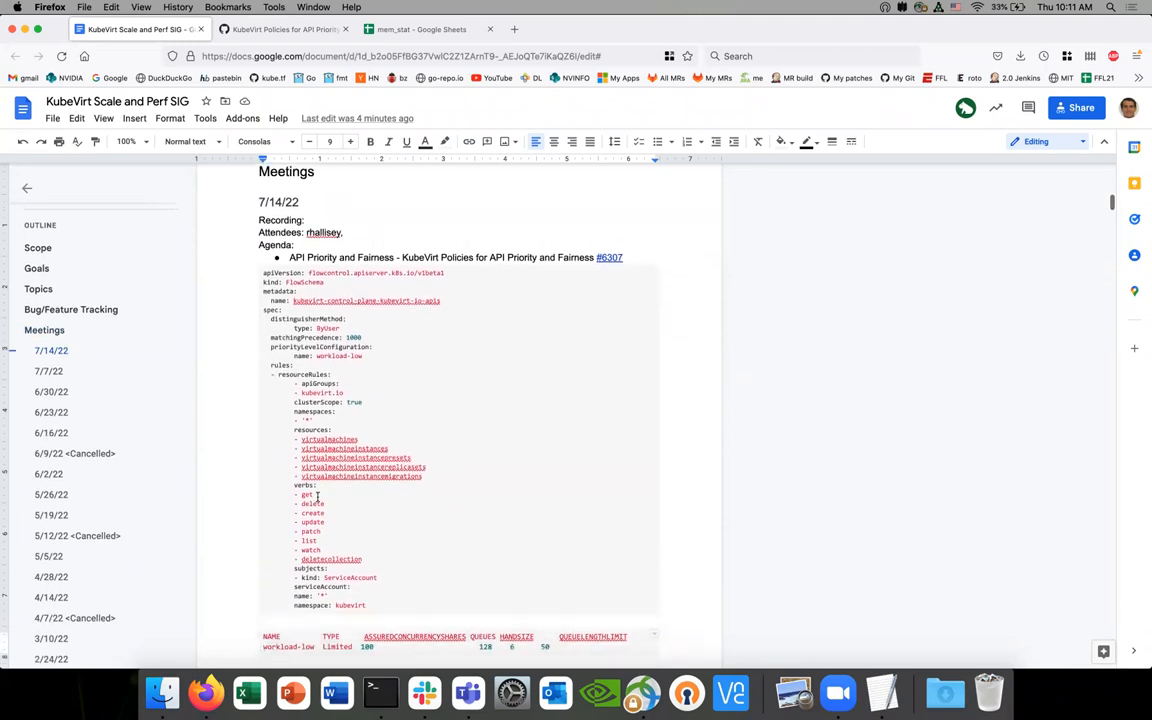
pyautogui.scroll(-3)
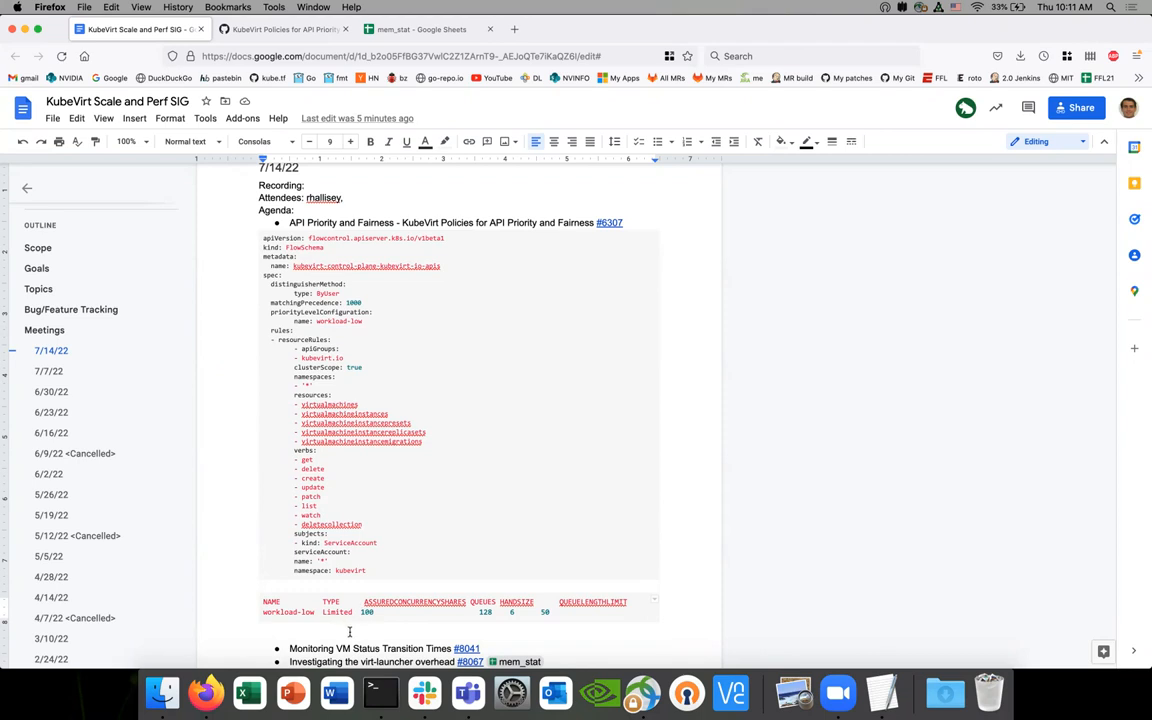
pyautogui.moveTo(352, 632)
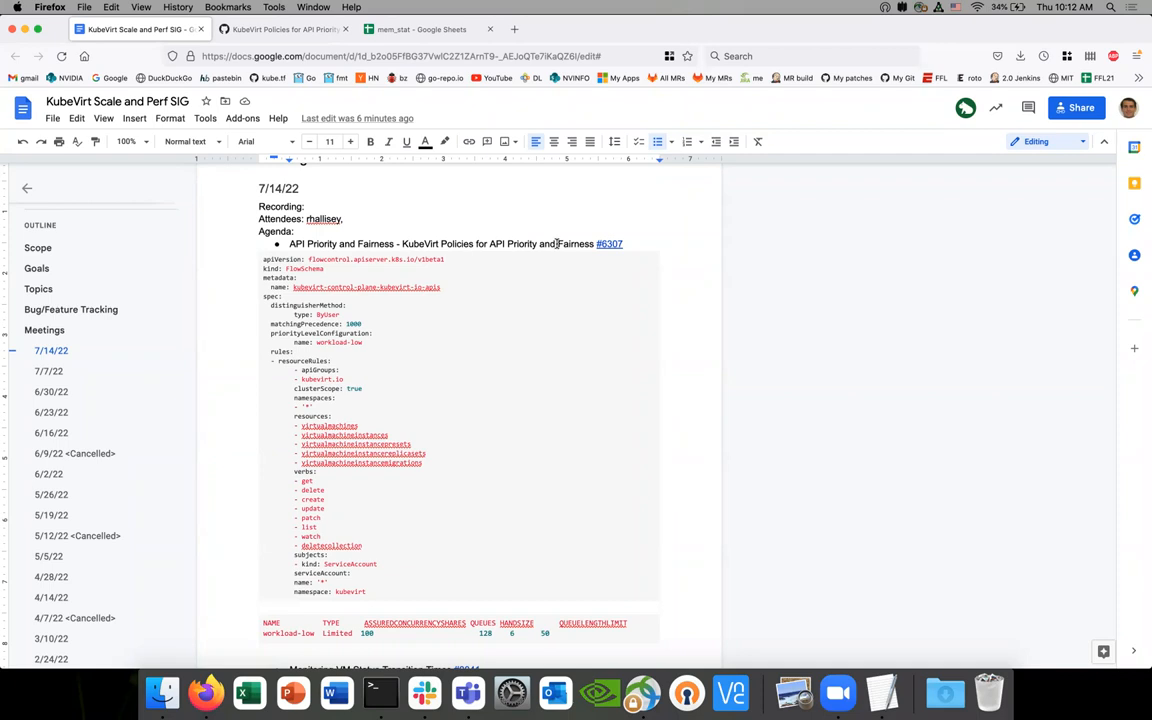
pyautogui.moveTo(273, 530)
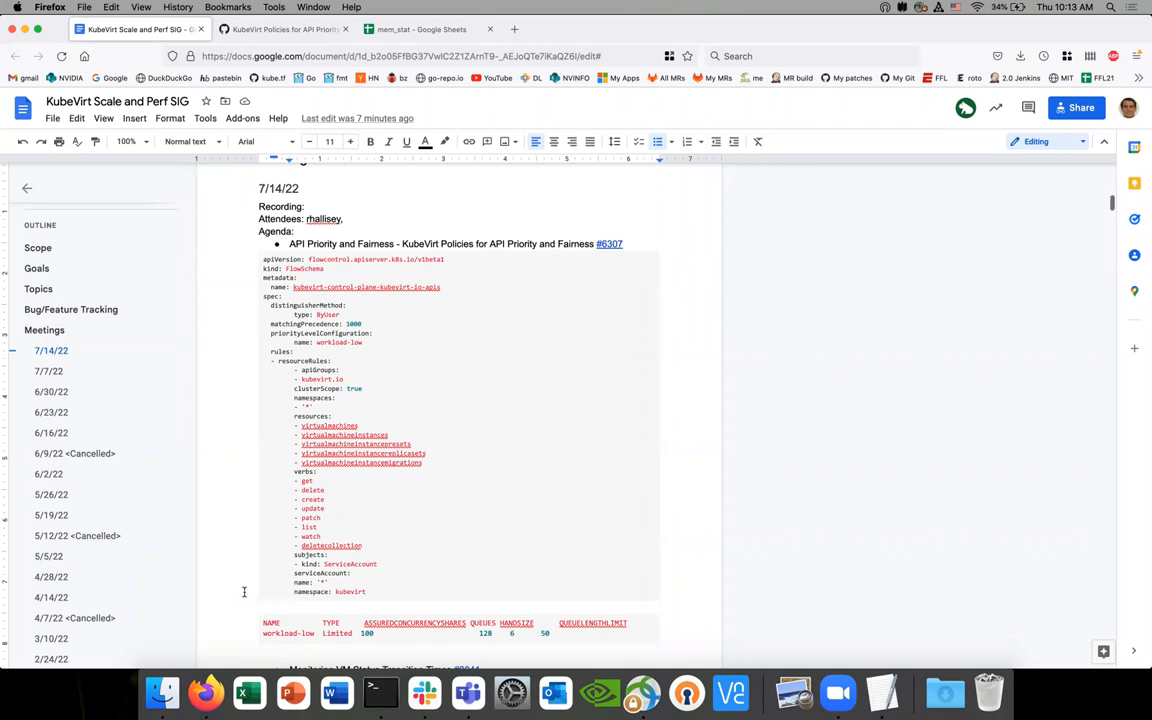
pyautogui.moveTo(253, 608)
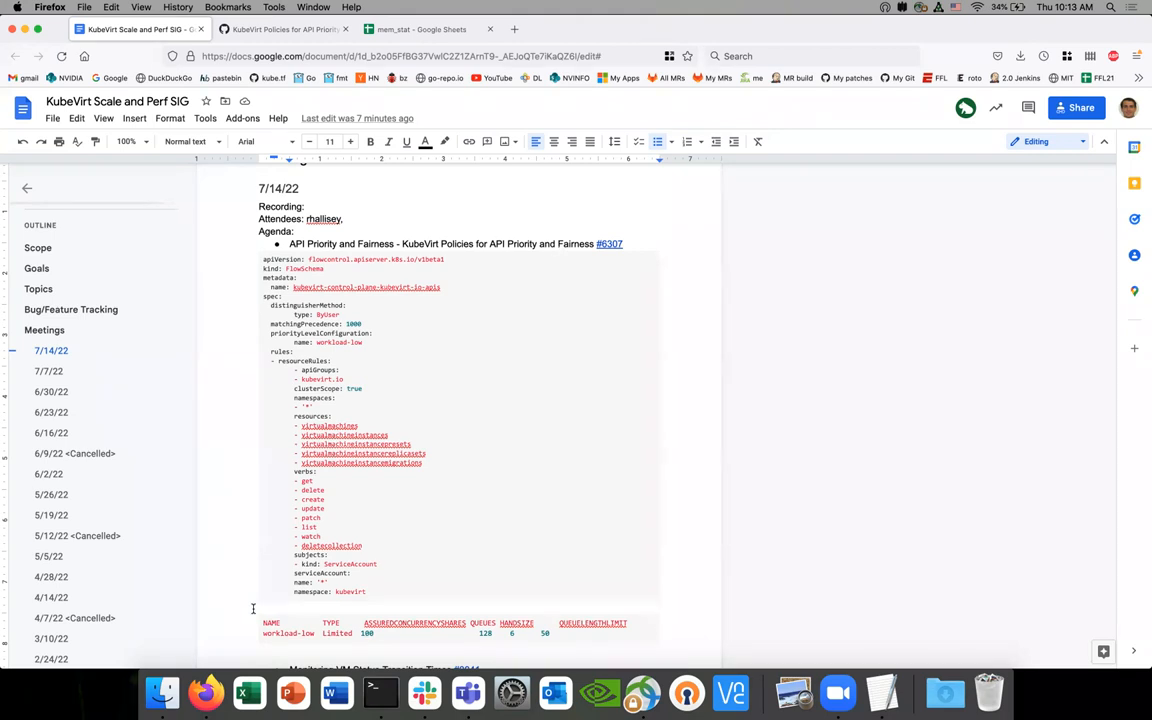
pyautogui.moveTo(253, 611)
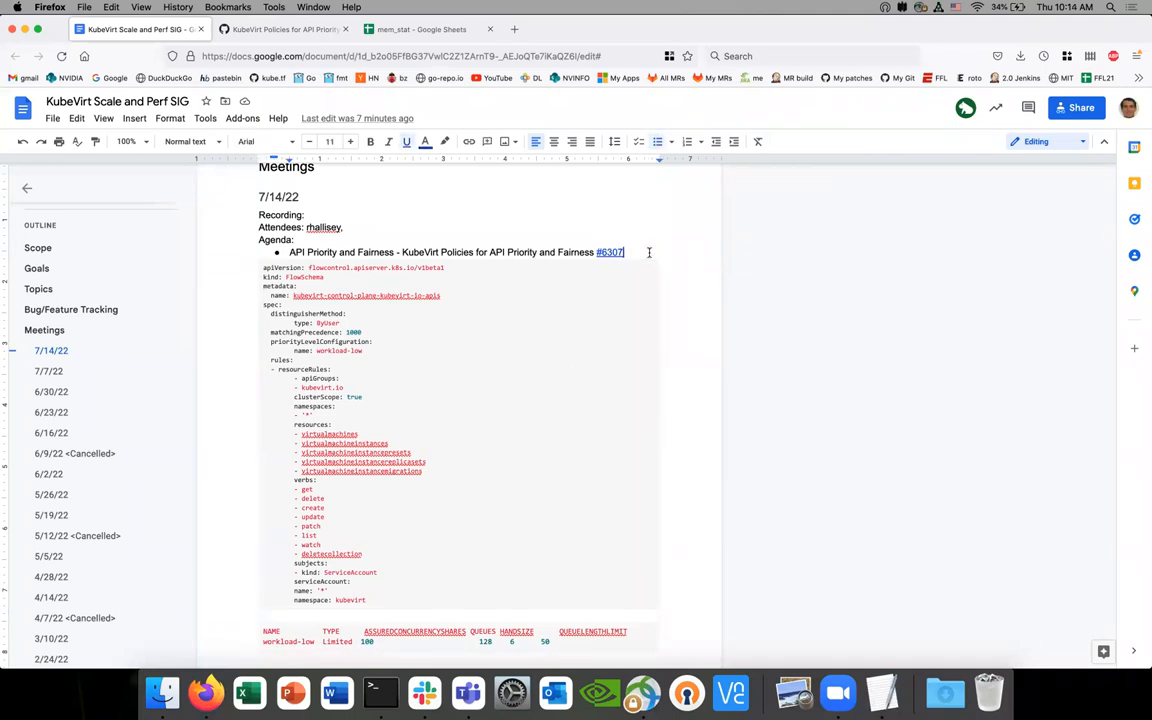
# Scroll past the workload-low table to the virt-launcher profiling item and 7/7/22 section.
pyautogui.scroll(-3)
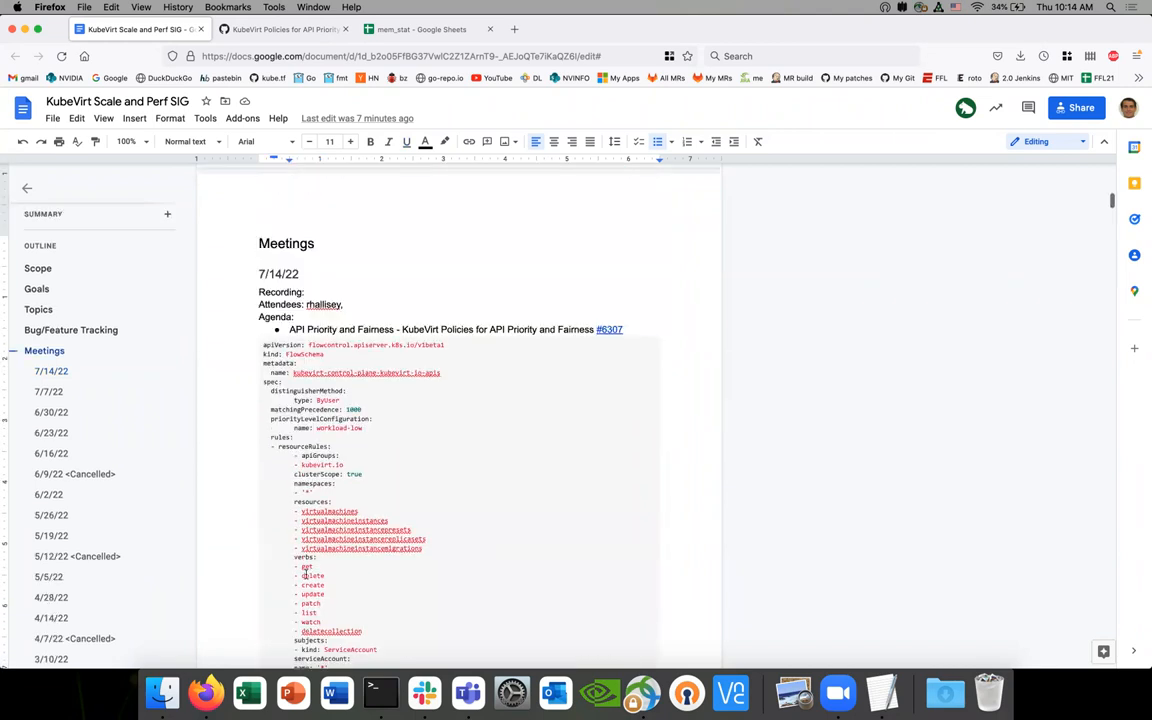
pyautogui.scroll(-3)
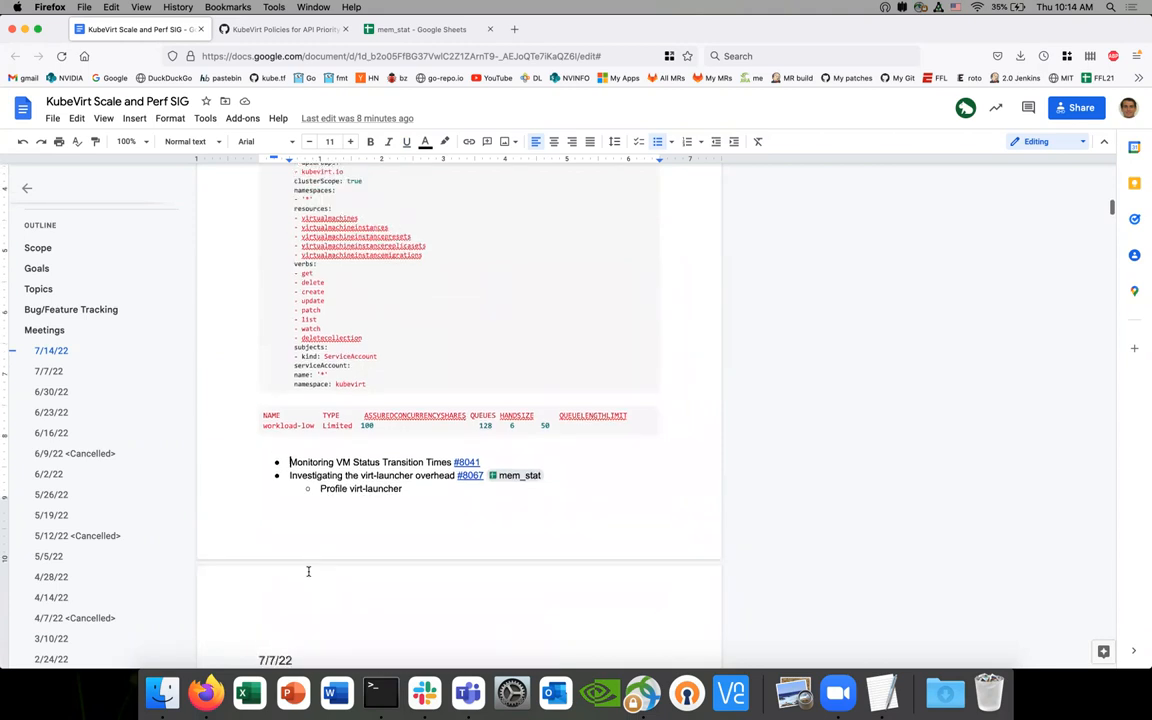